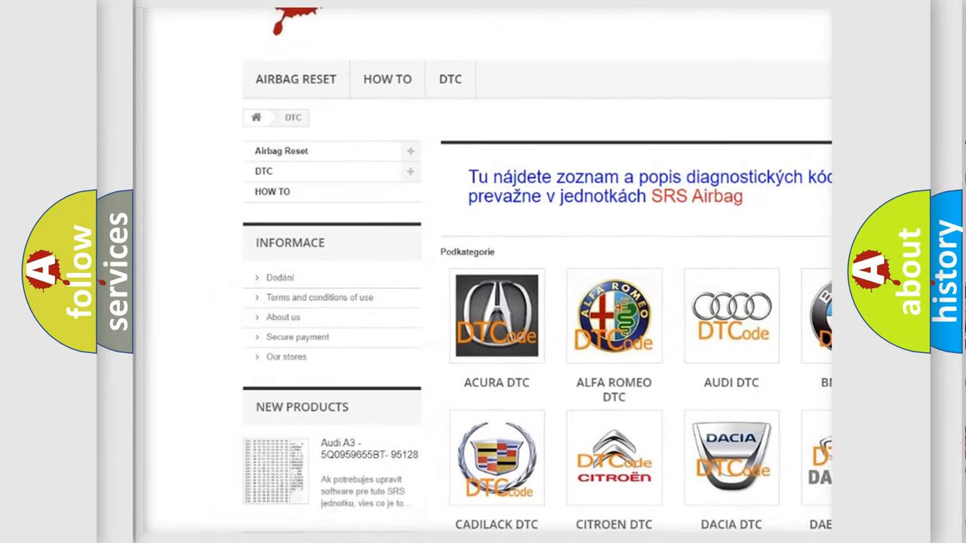
scroll(down, 3)
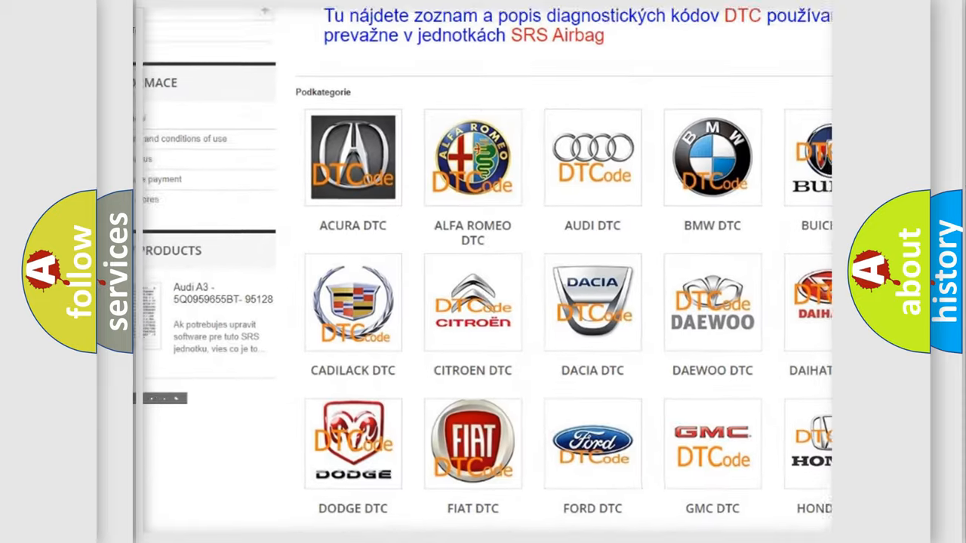
scroll(down, 3)
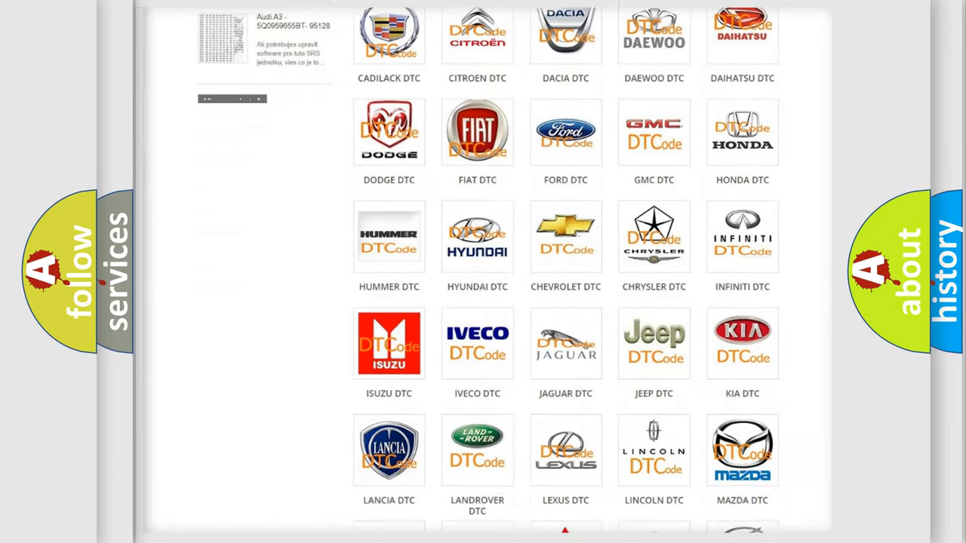
scroll(down, 3)
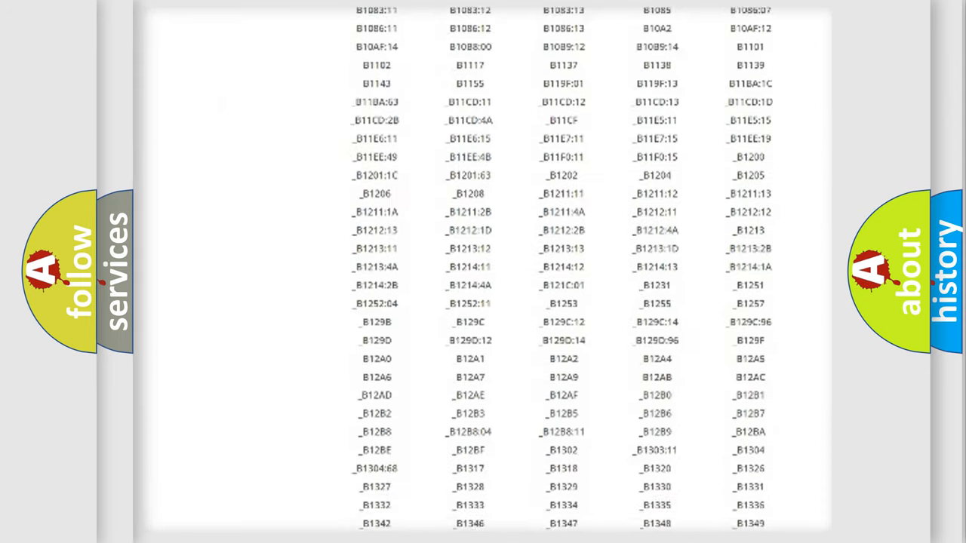
scroll(down, 3)
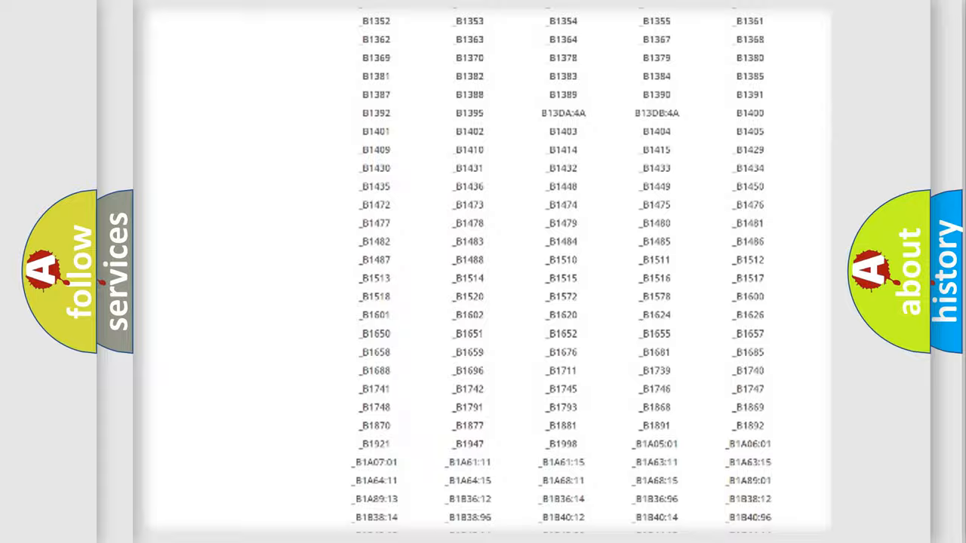